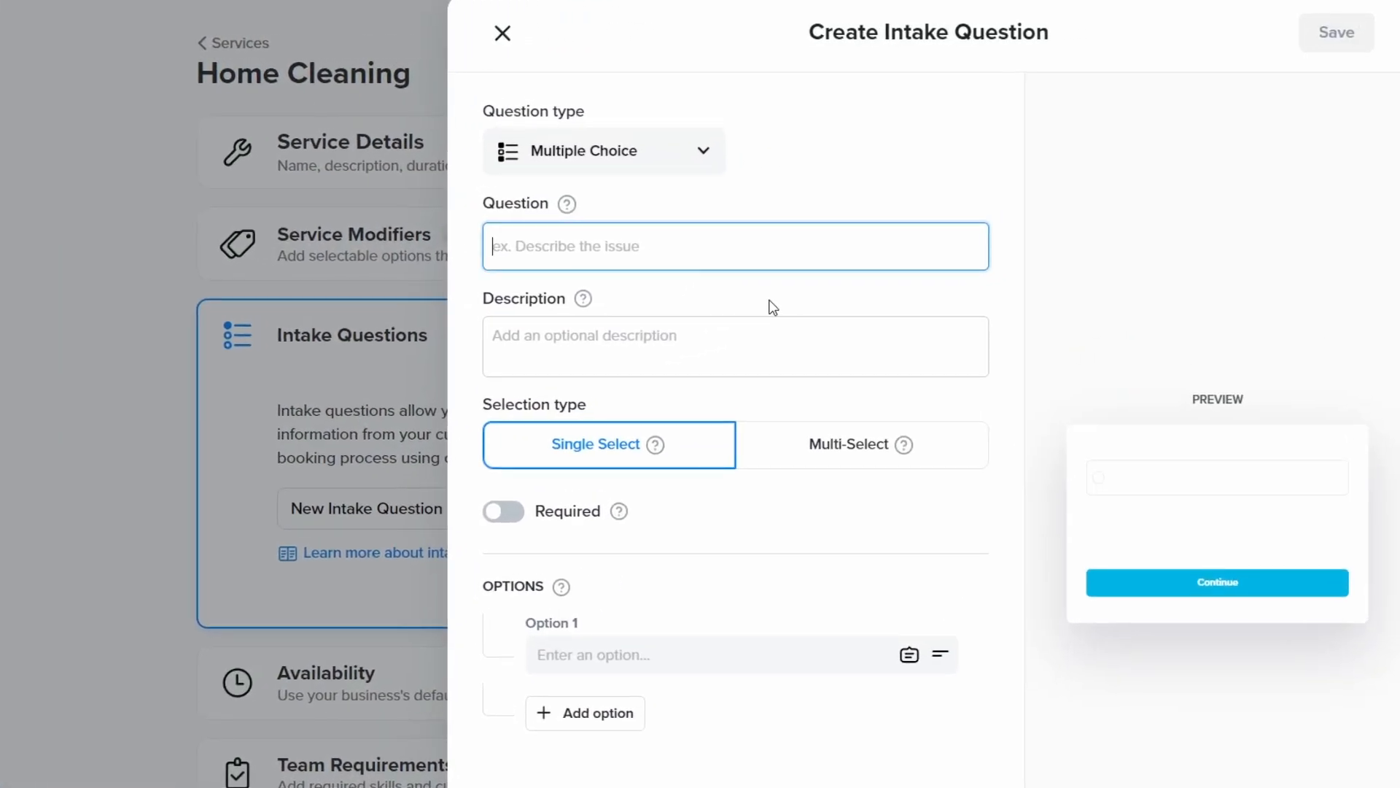
mouse_move(928, 318)
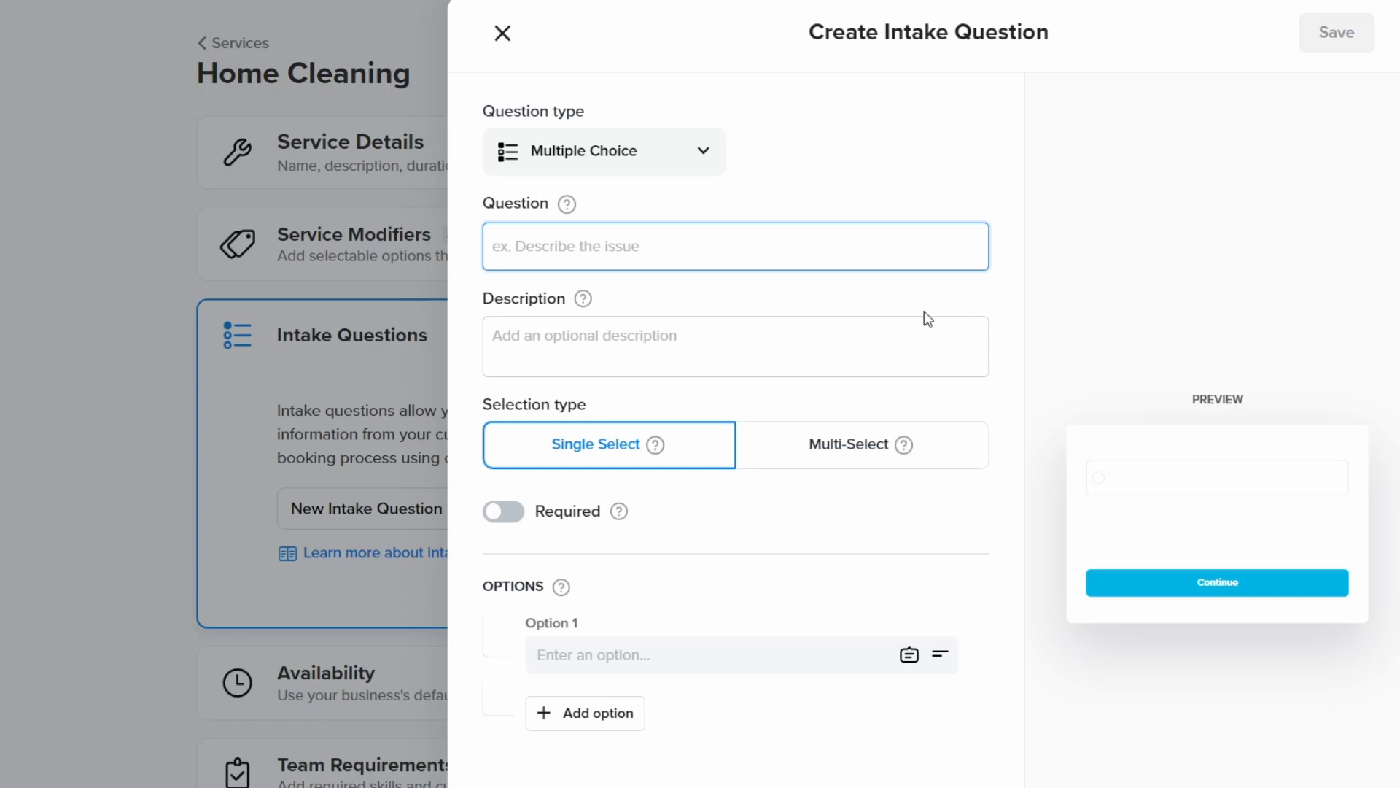
Word the new intake question 'Do you have any pets?'
type("Do you")
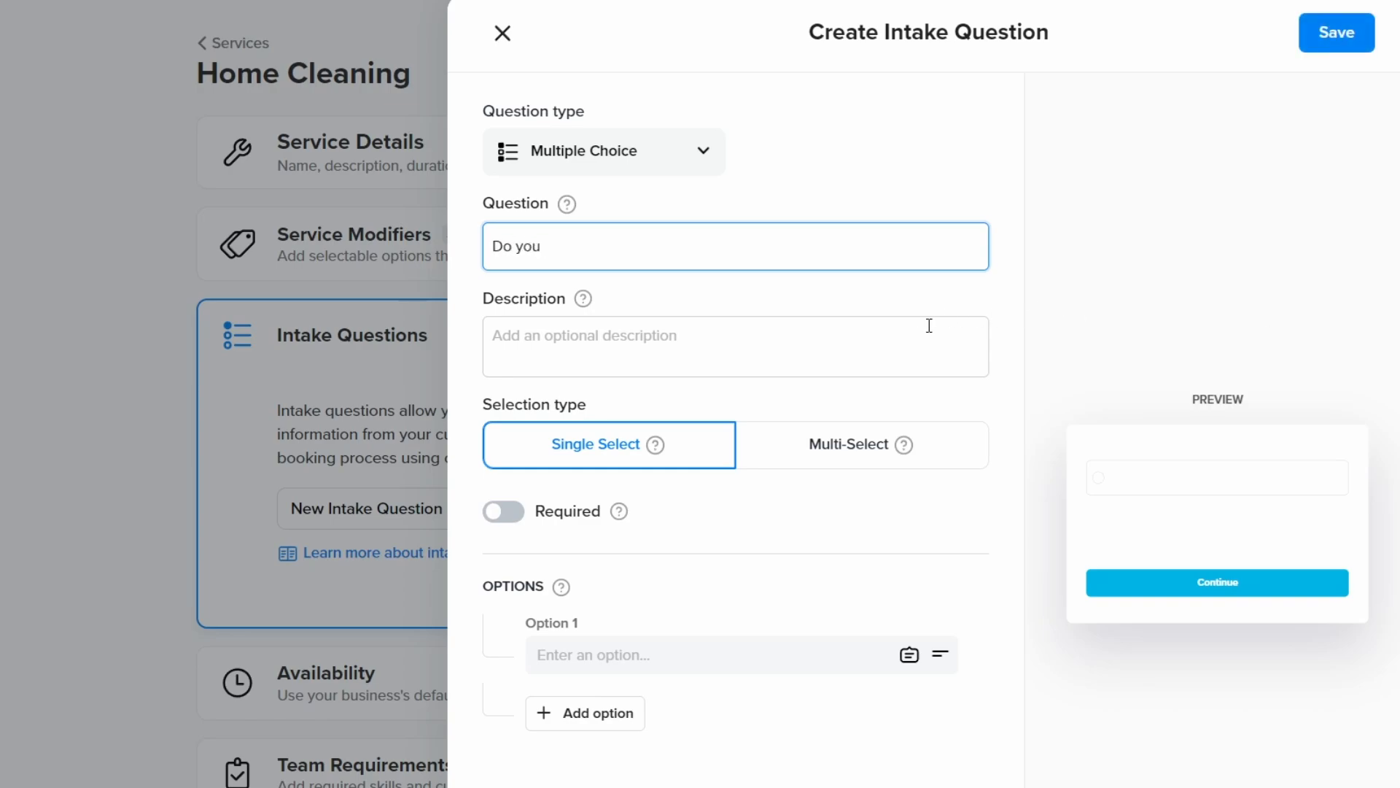
type("have any p")
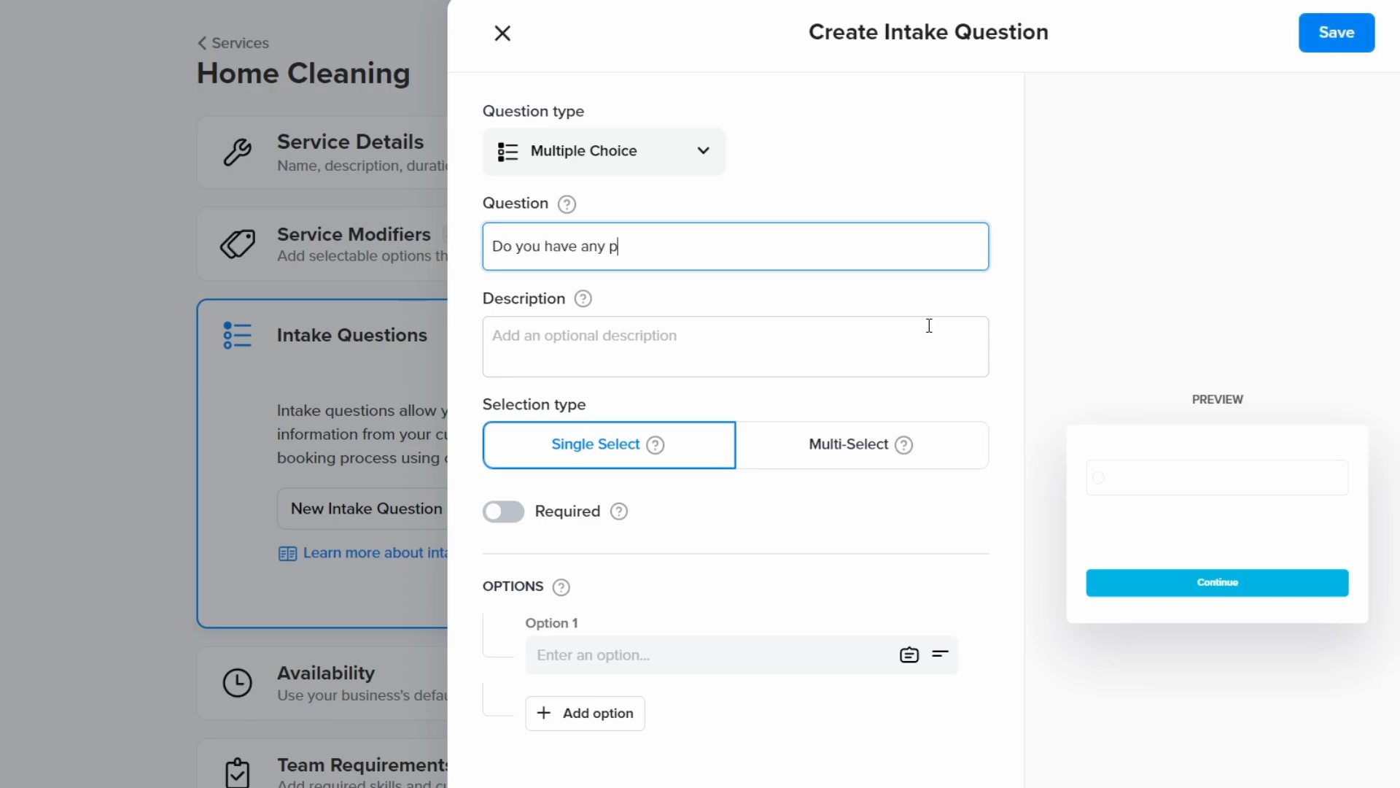
left_click(735, 347)
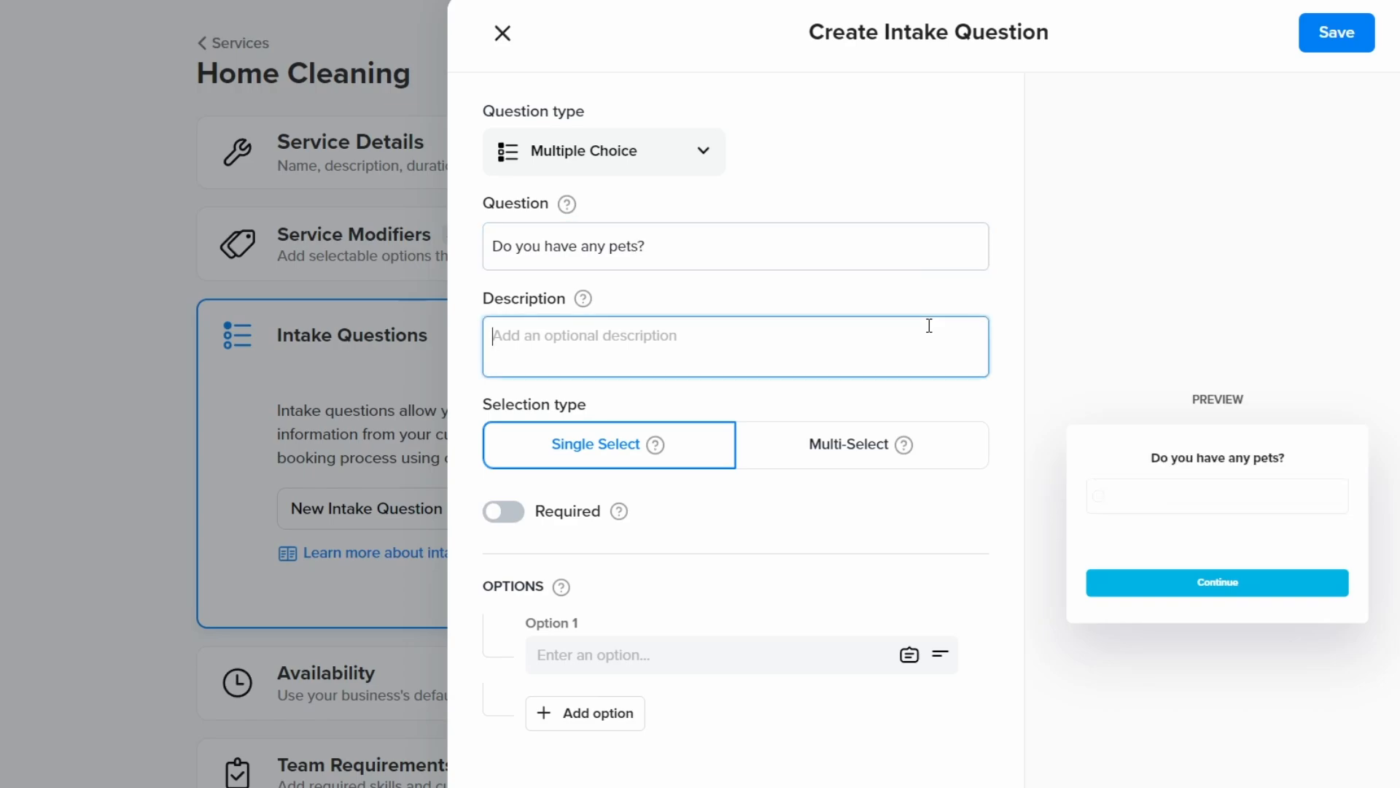
mouse_move(848, 455)
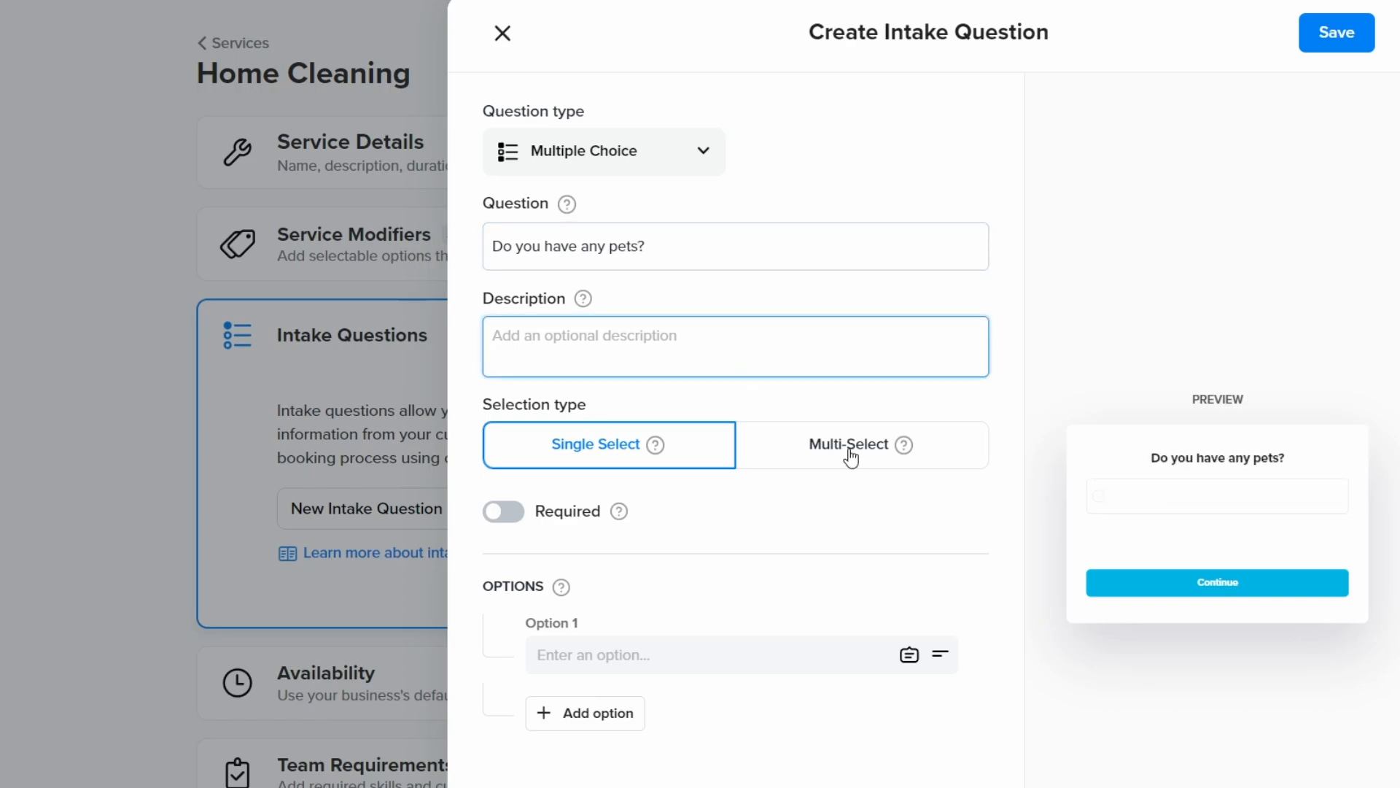
mouse_move(547, 587)
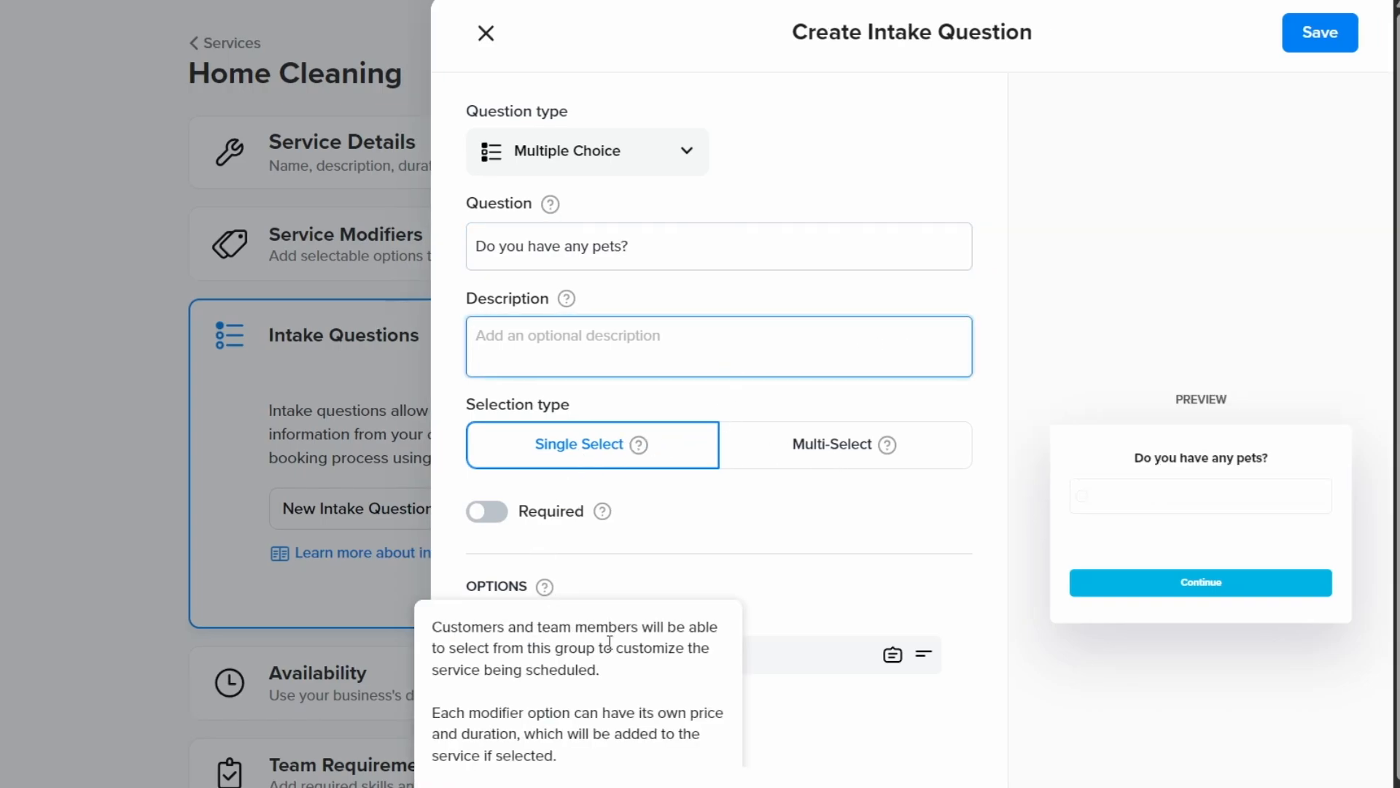
Make the question required and enter Yes as Option 1
left_click(488, 512)
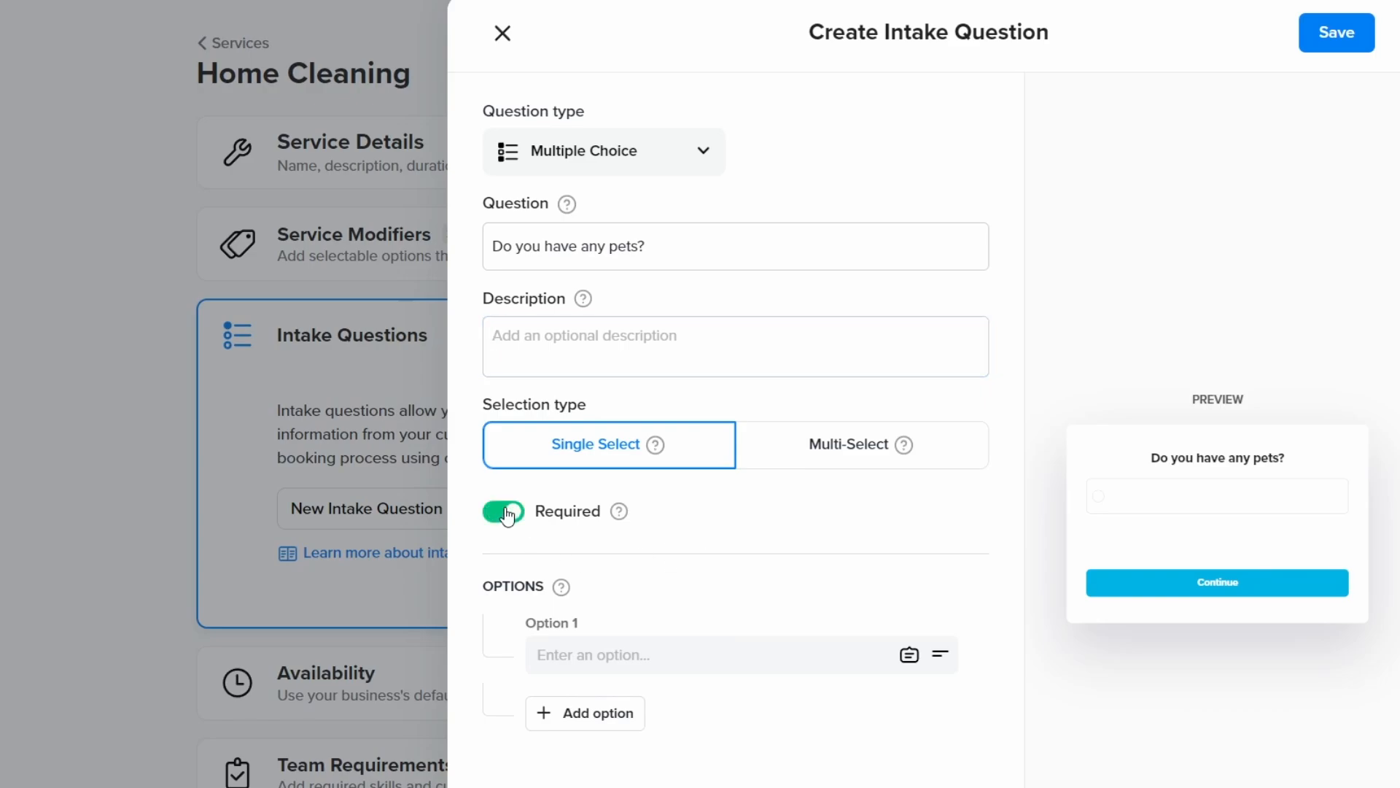
type("Yes")
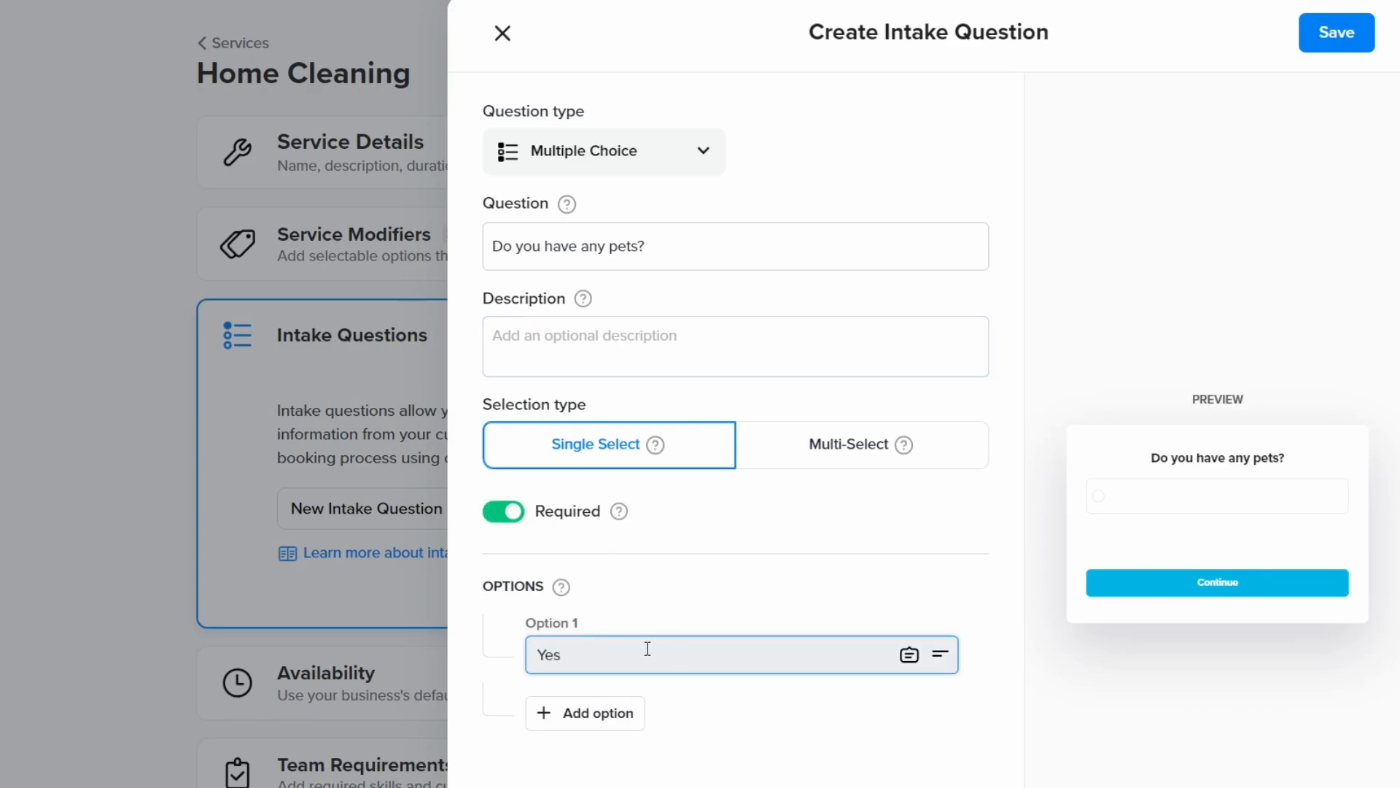